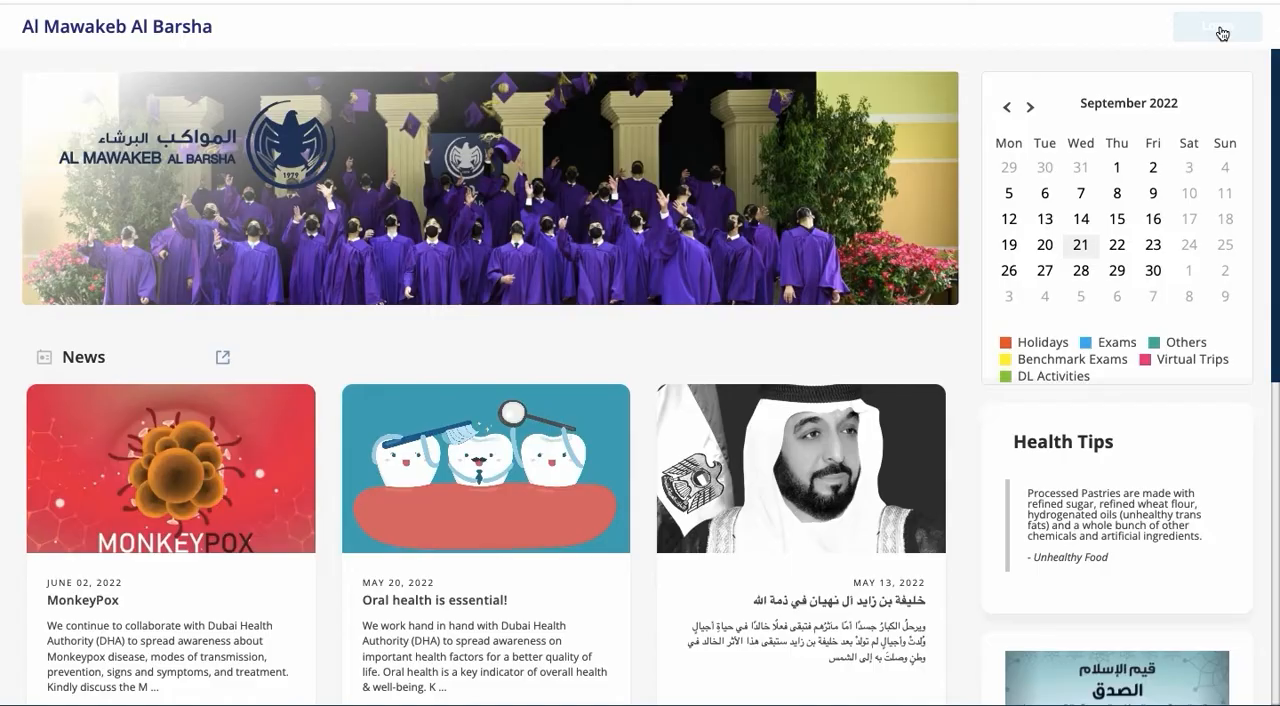
Step: Submit the parent login with Keep signed in checked
click(1216, 26)
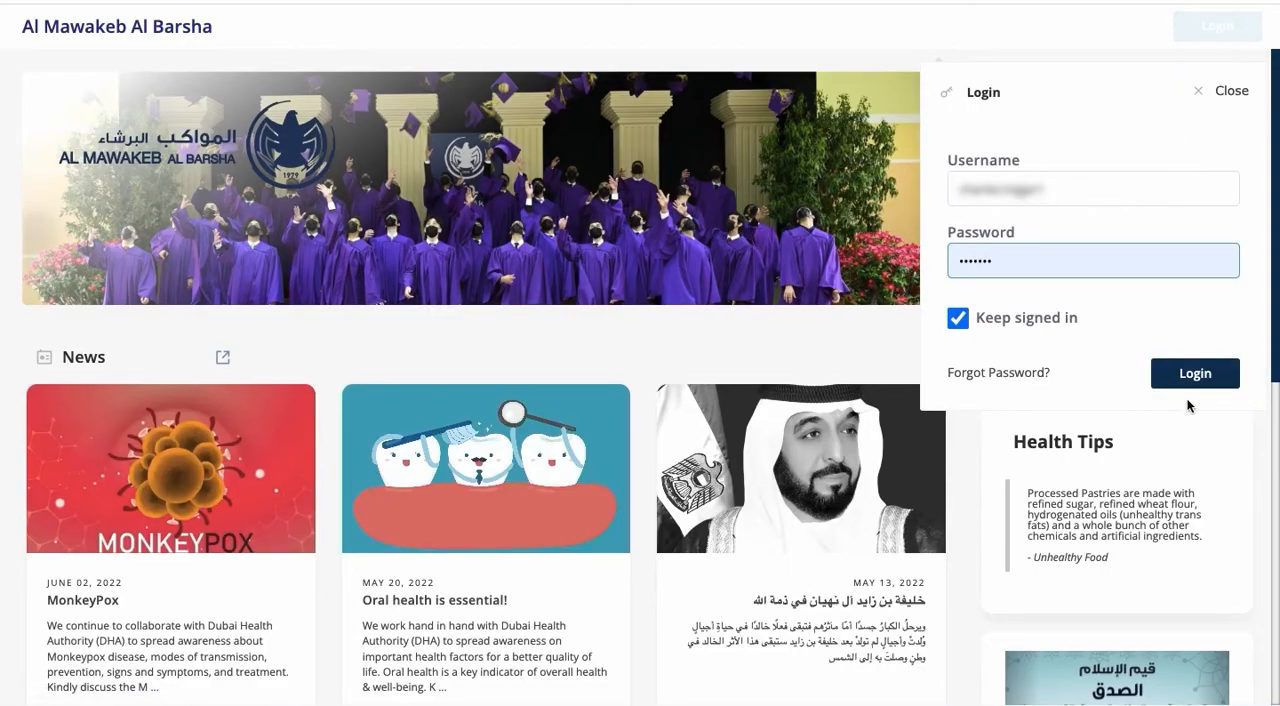
click(1194, 373)
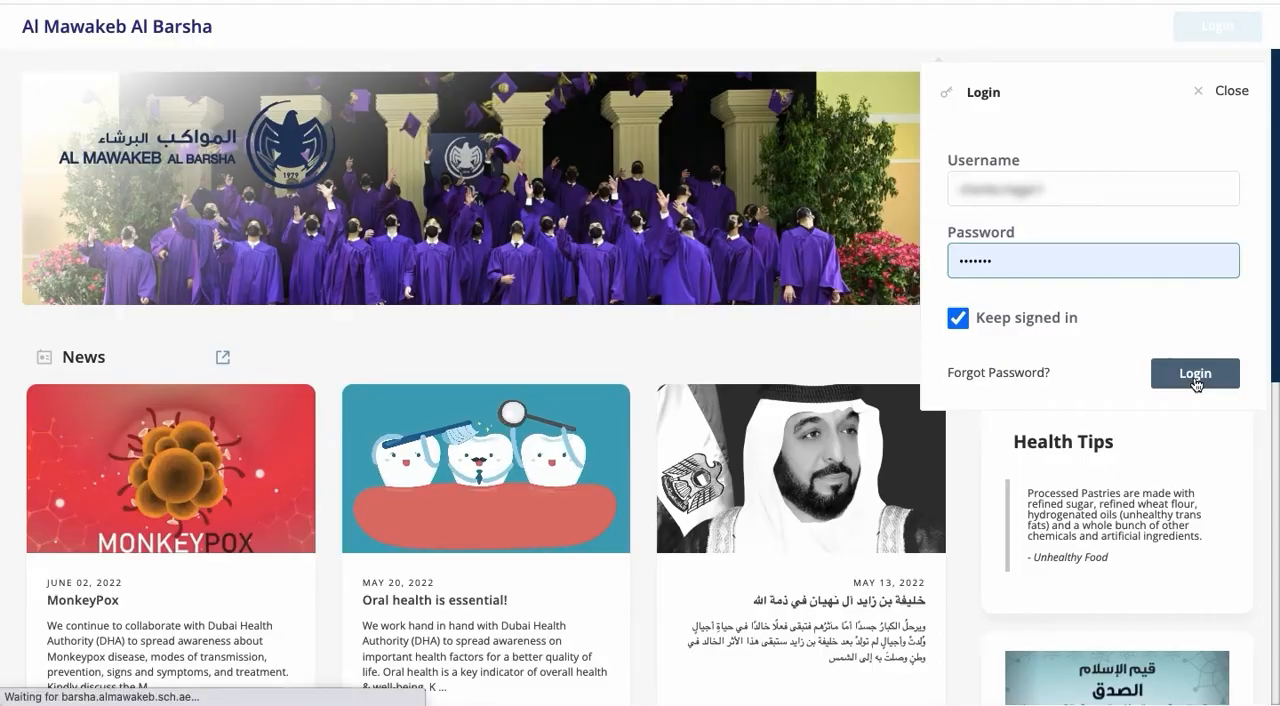
Step: Finish signing in and open Calendar from the left sidebar
click(1195, 373)
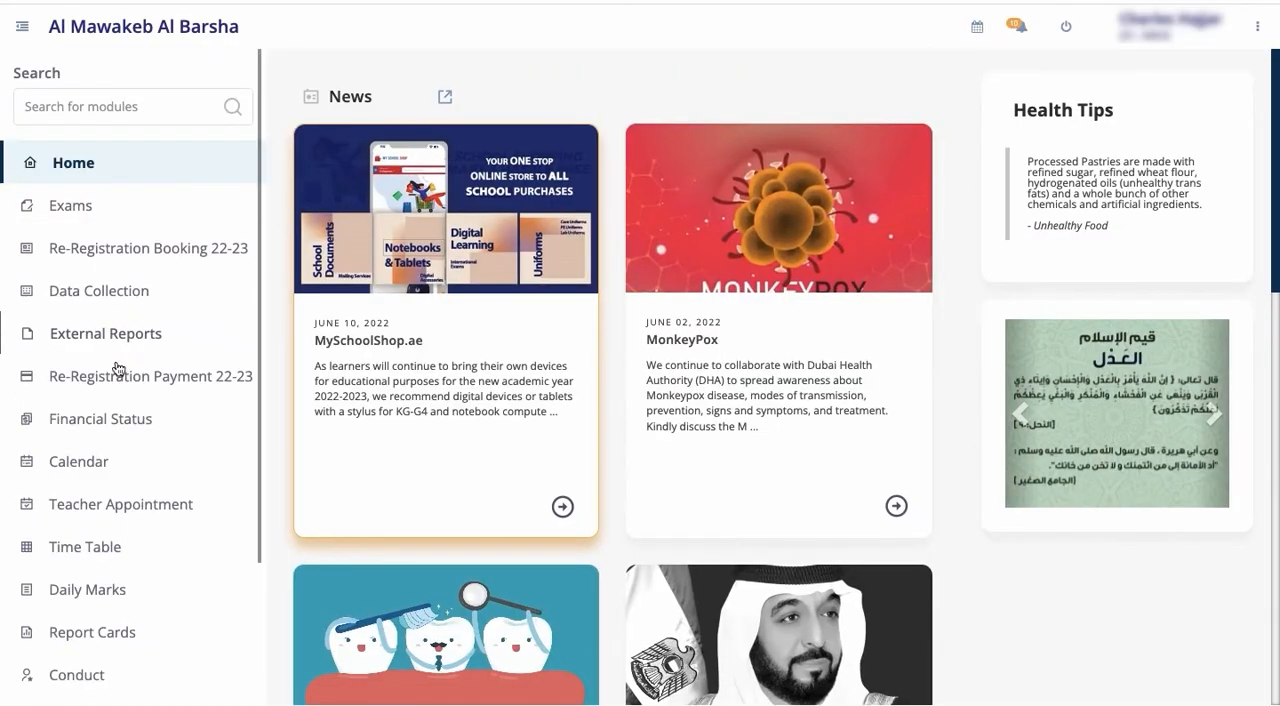
click(79, 461)
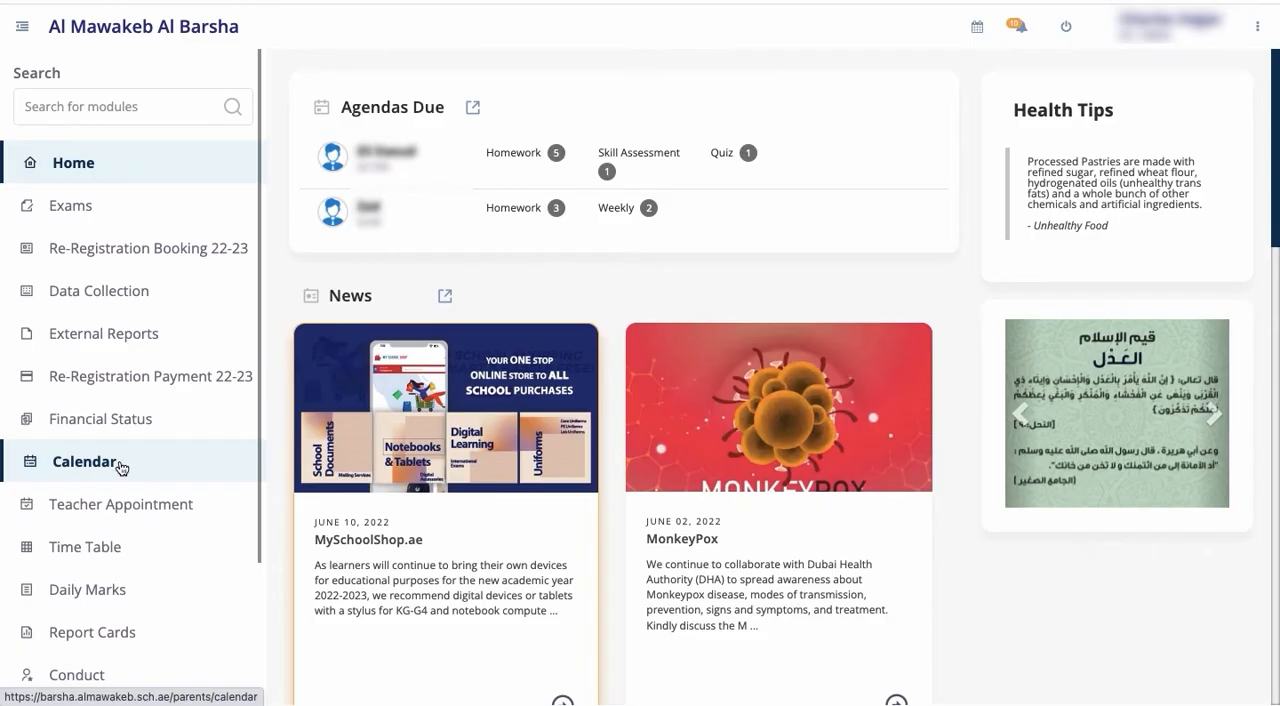
click(85, 461)
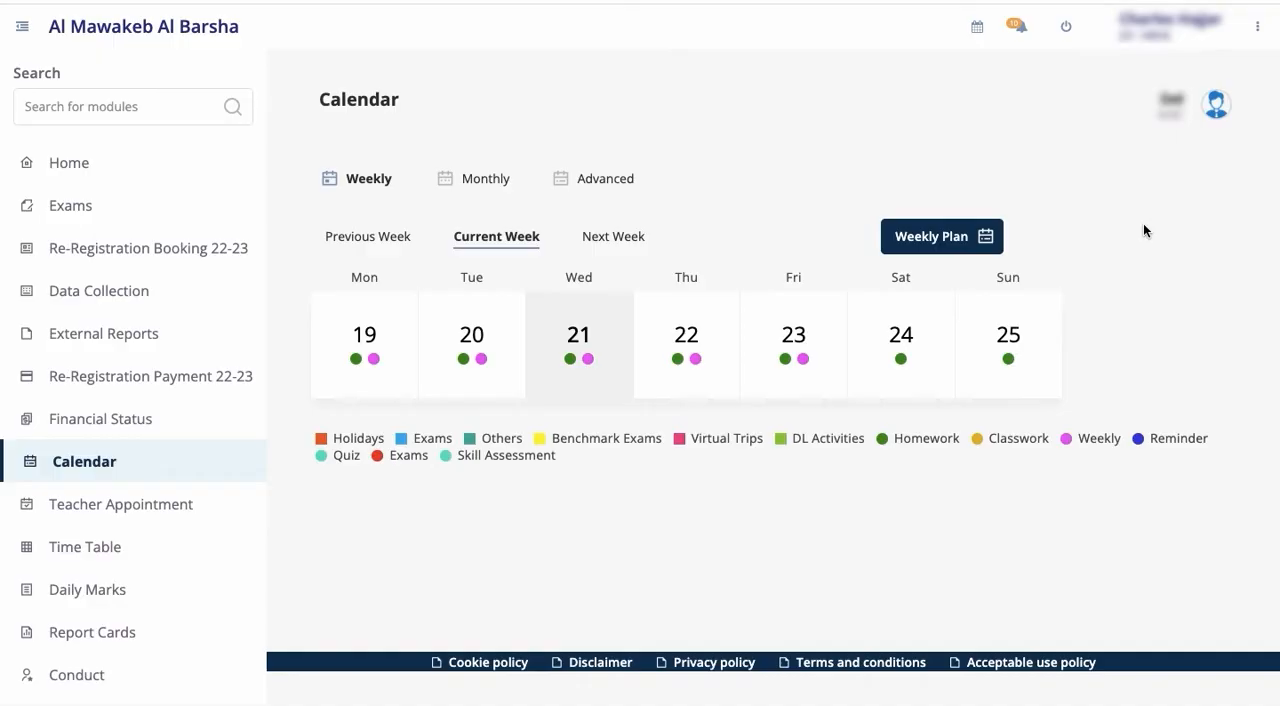
mouse_move(368, 178)
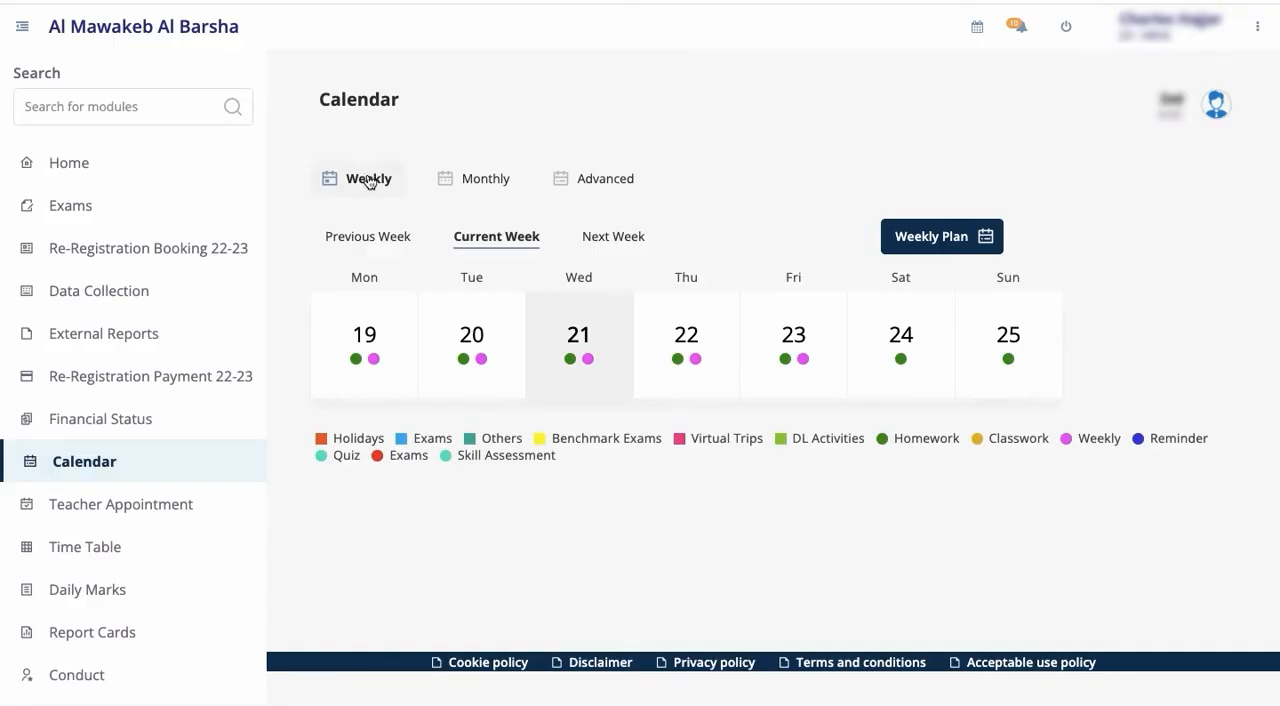
Step: Glance at the September monthly view, then return to Weekly and select Monday 19
click(485, 178)
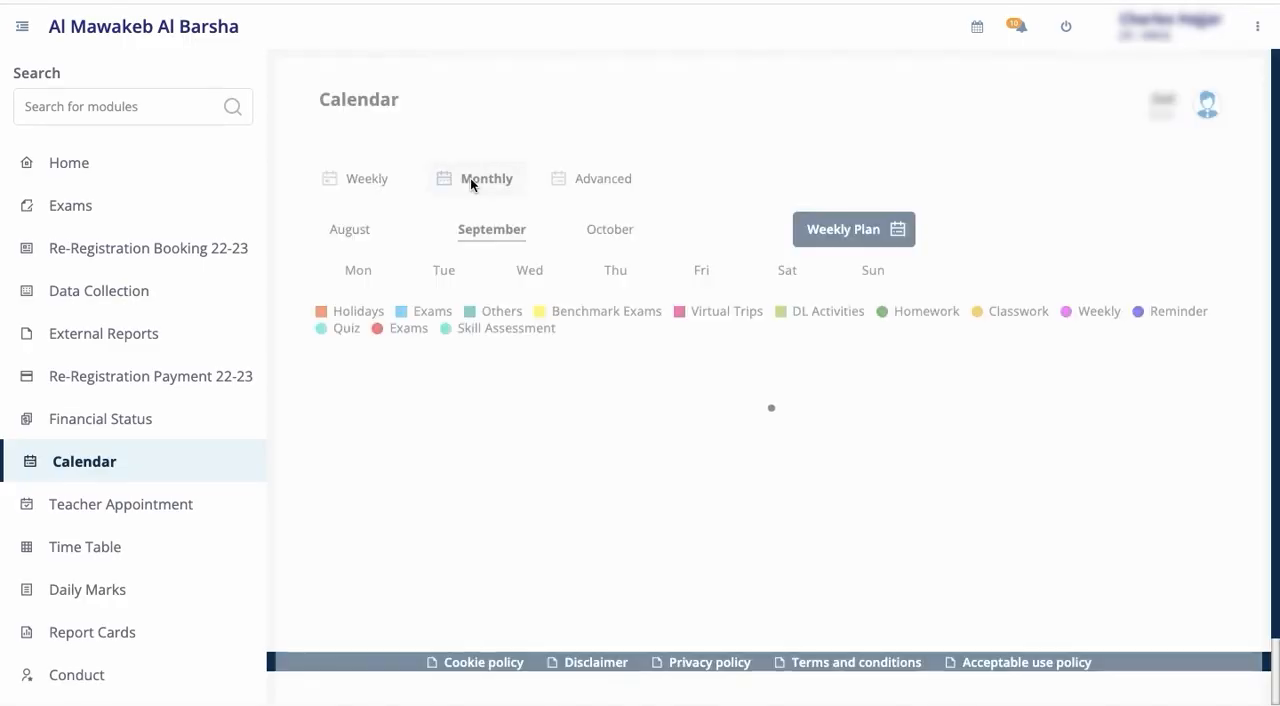
click(486, 178)
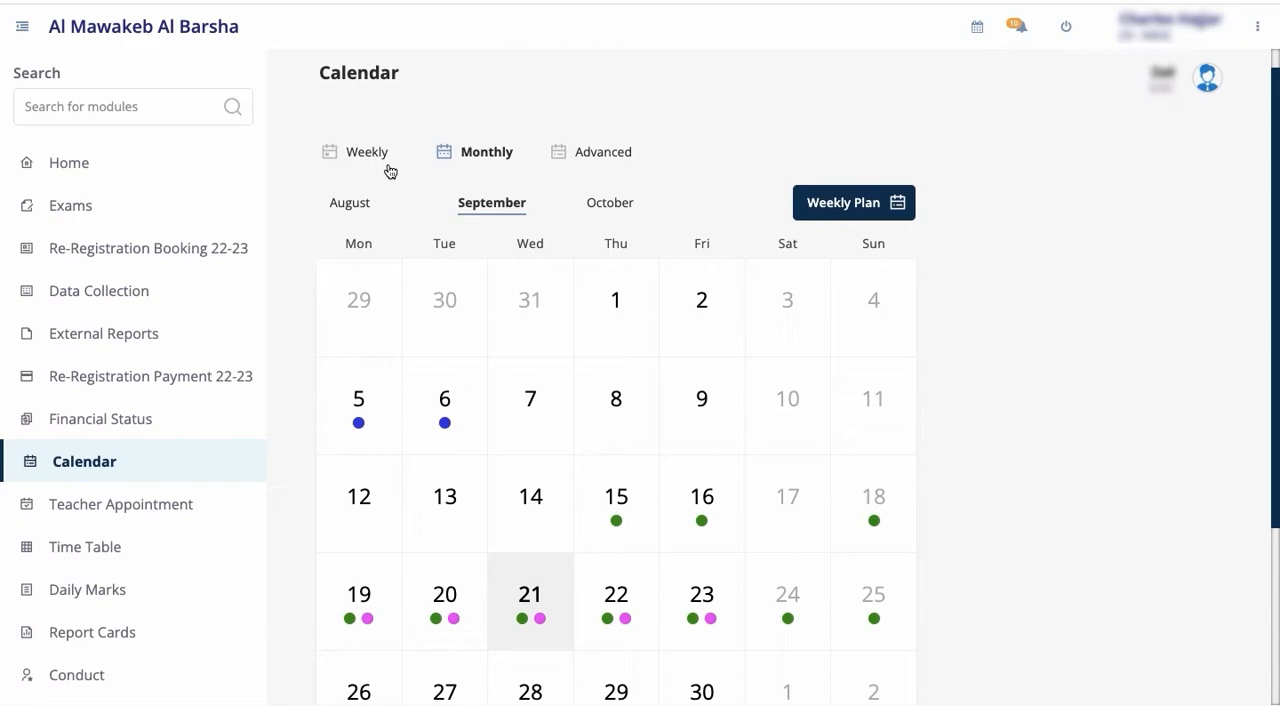
click(366, 151)
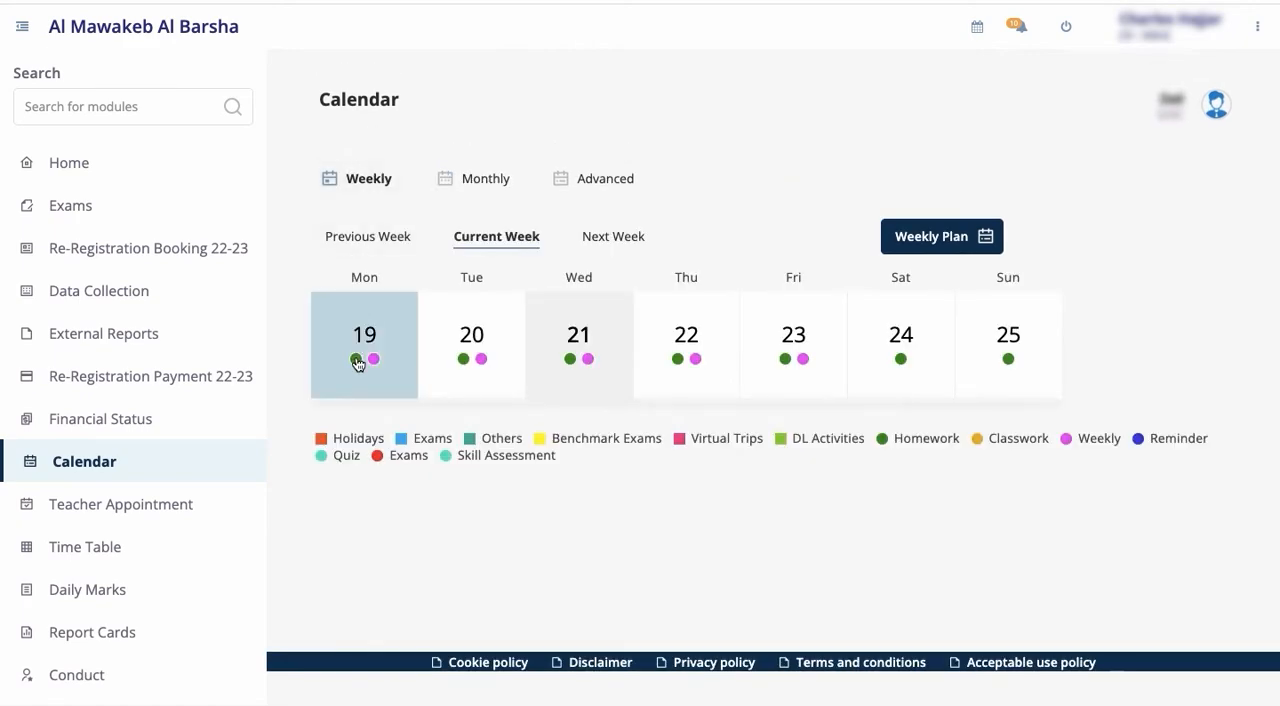
click(364, 344)
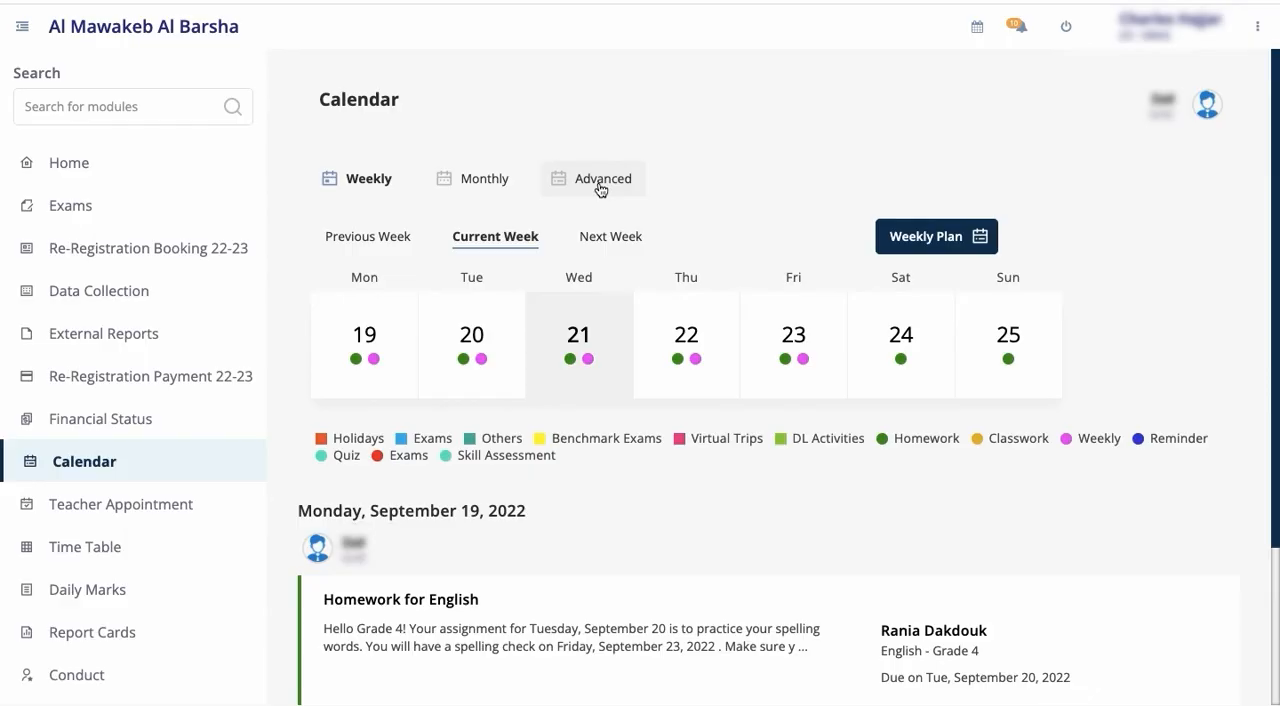
Step: Run an Advanced calendar search with the end date set to 23 September
click(604, 178)
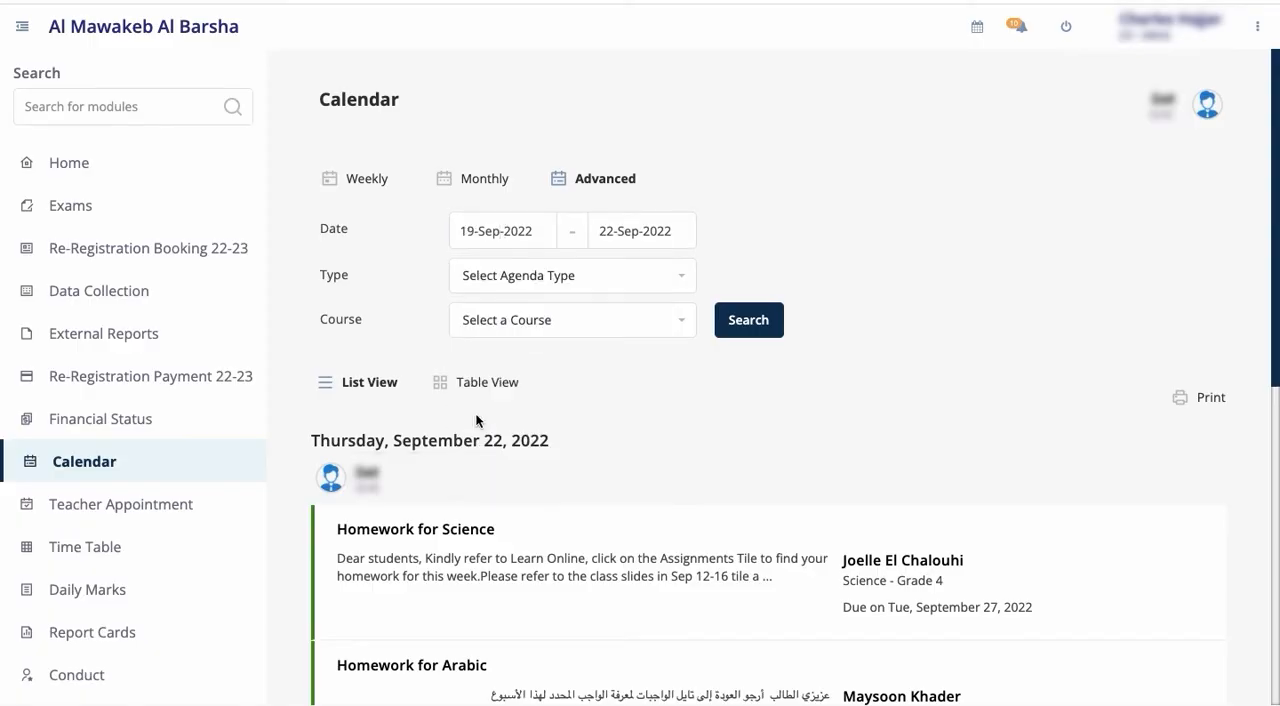
click(641, 230)
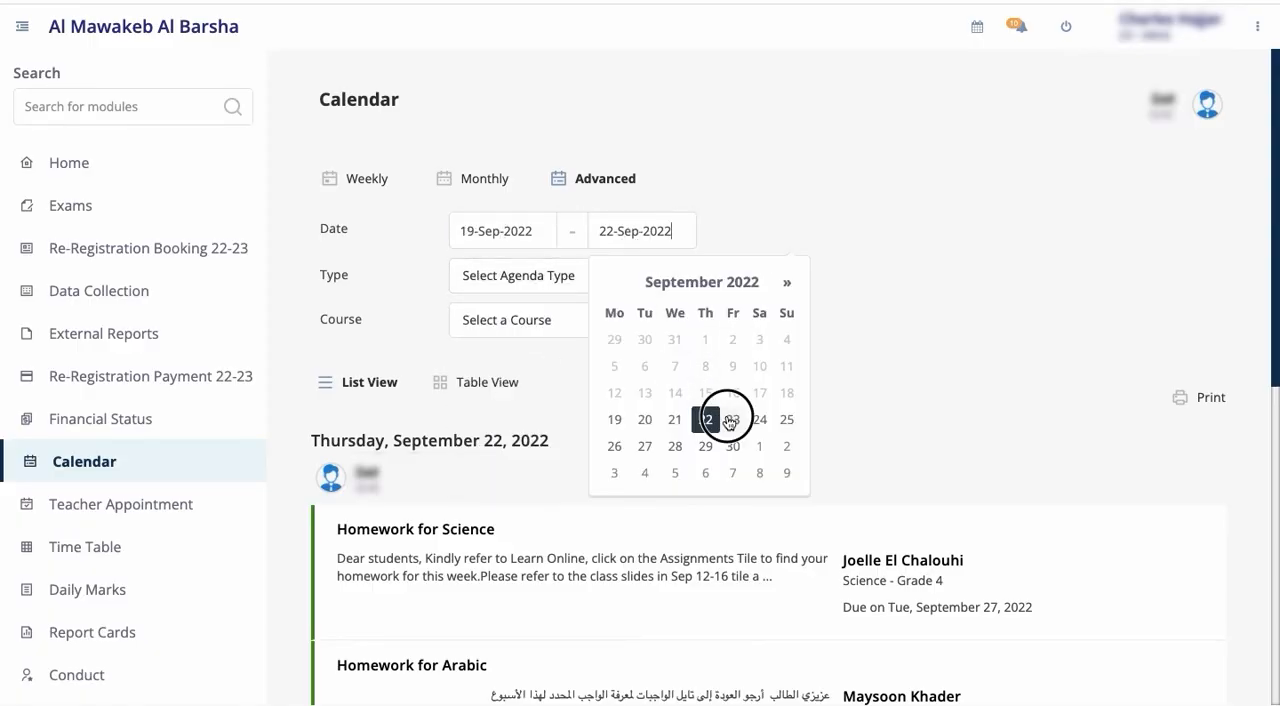
click(732, 419)
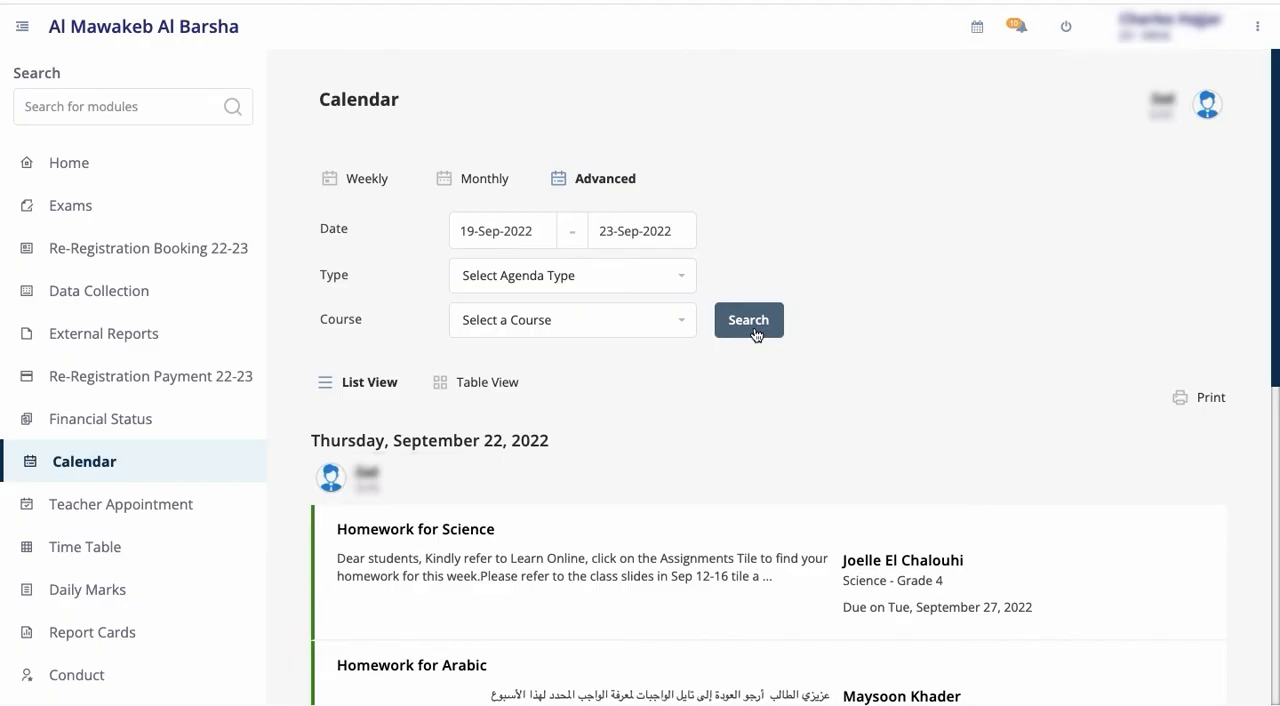
click(748, 320)
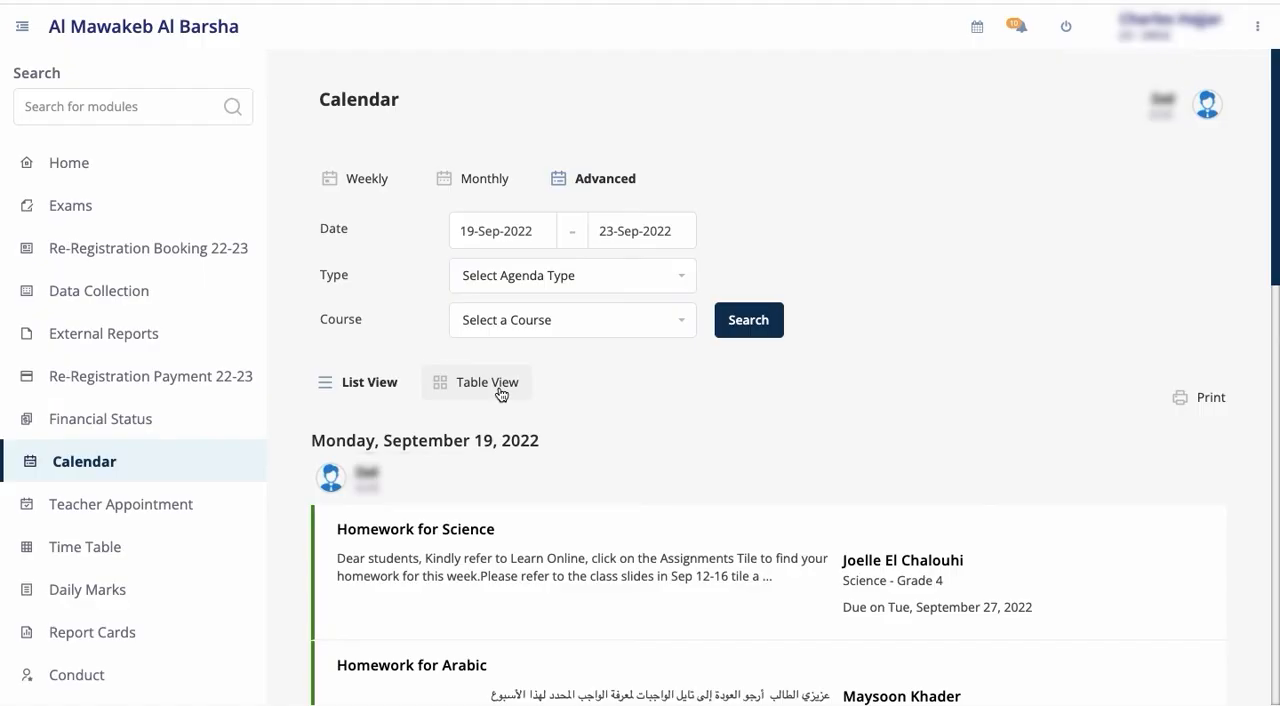
Step: Switch the 19–23 September results to Table View and scroll through the table
click(487, 382)
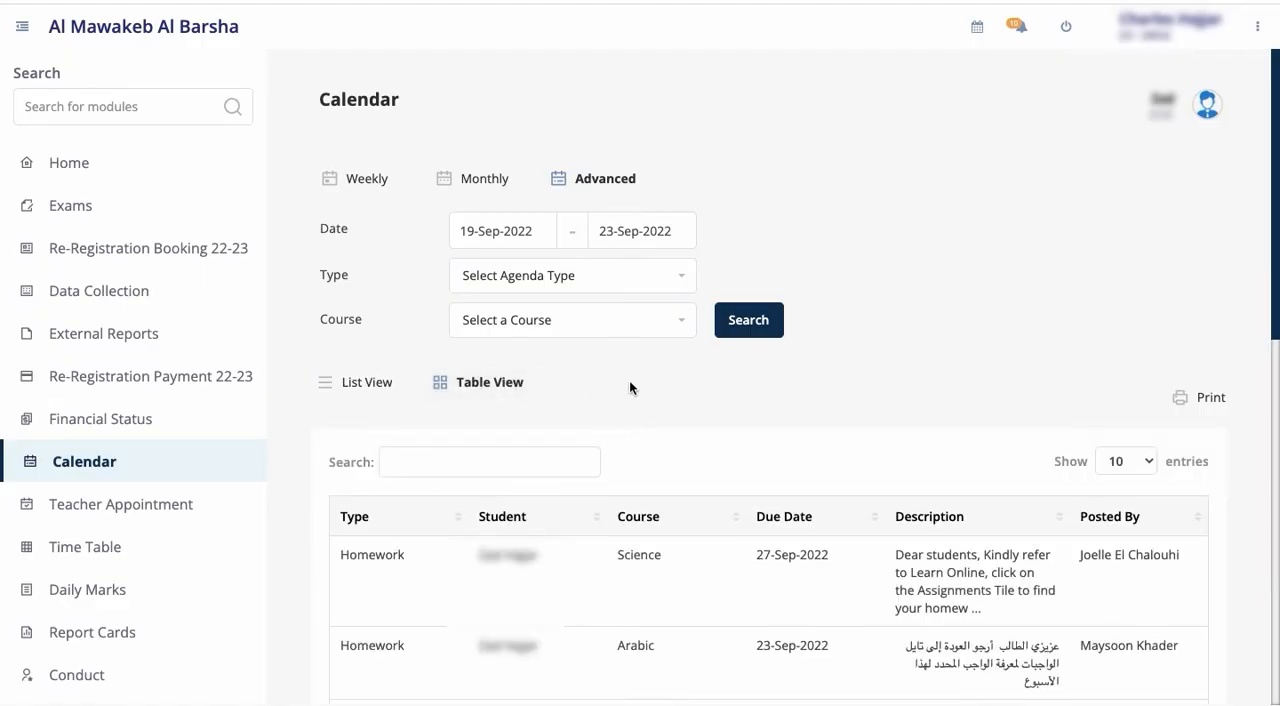
scroll(down, 3)
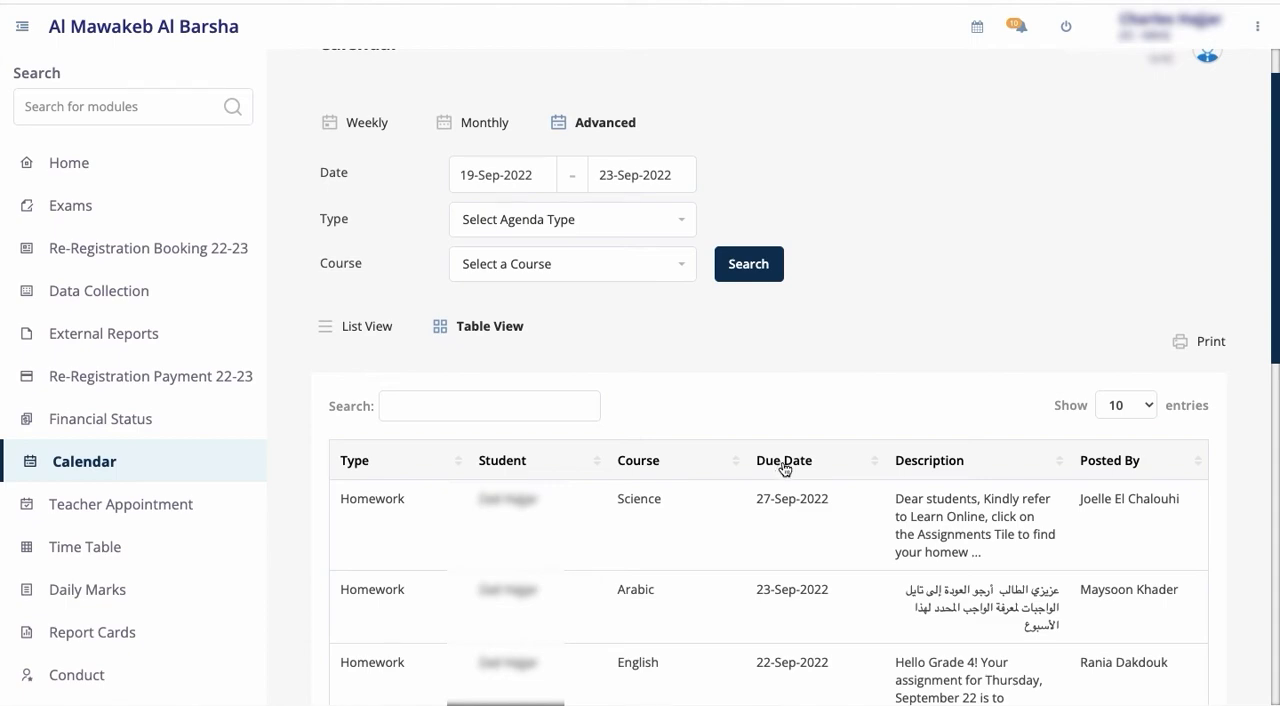
scroll(down, 3)
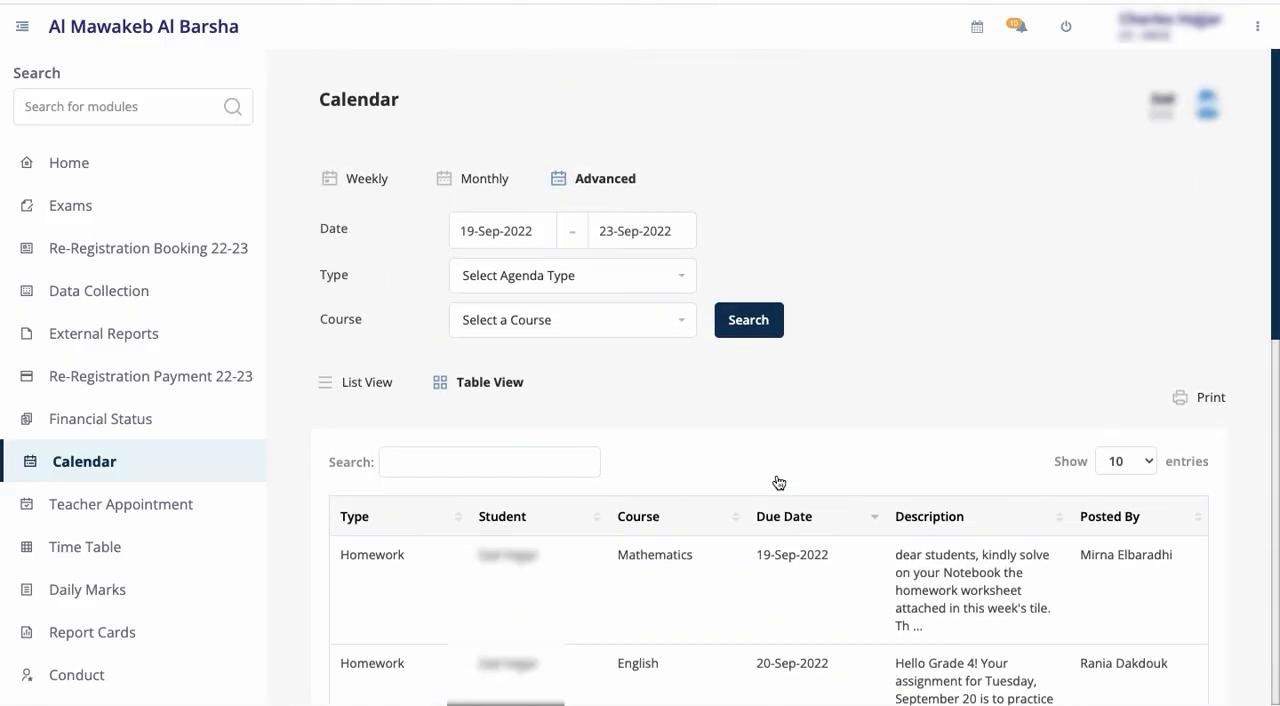
mouse_move(1210, 397)
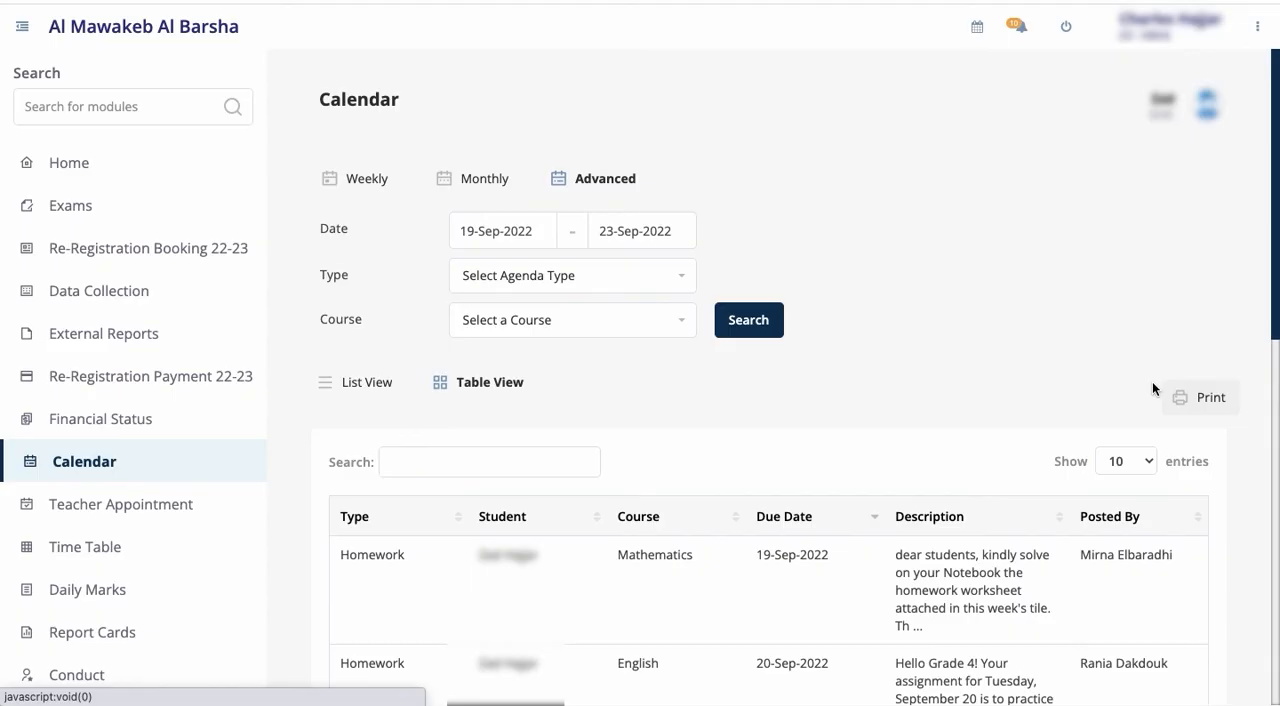